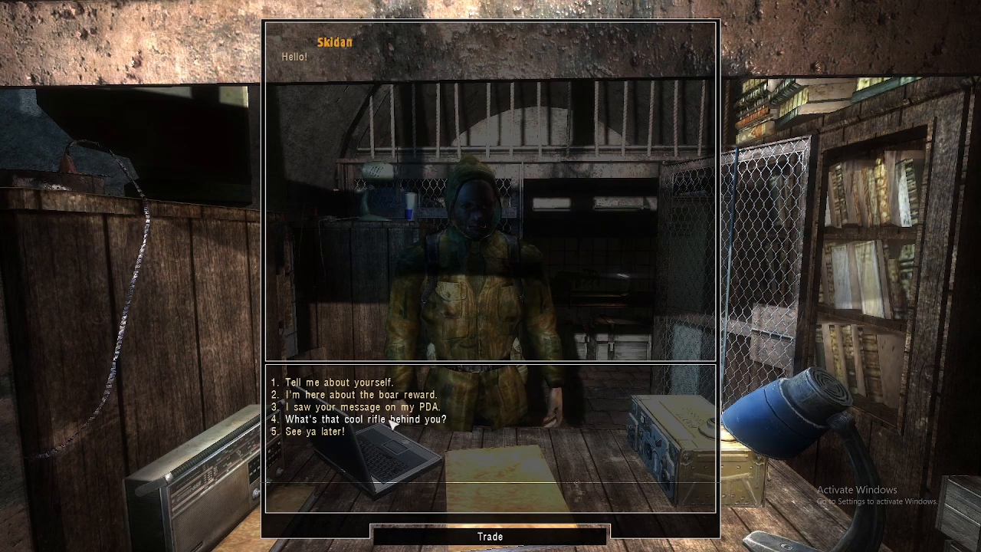
Ask Skidan about his broken rifle, offer to buy it, and counter his 100,000 price with thirty.
click(369, 419)
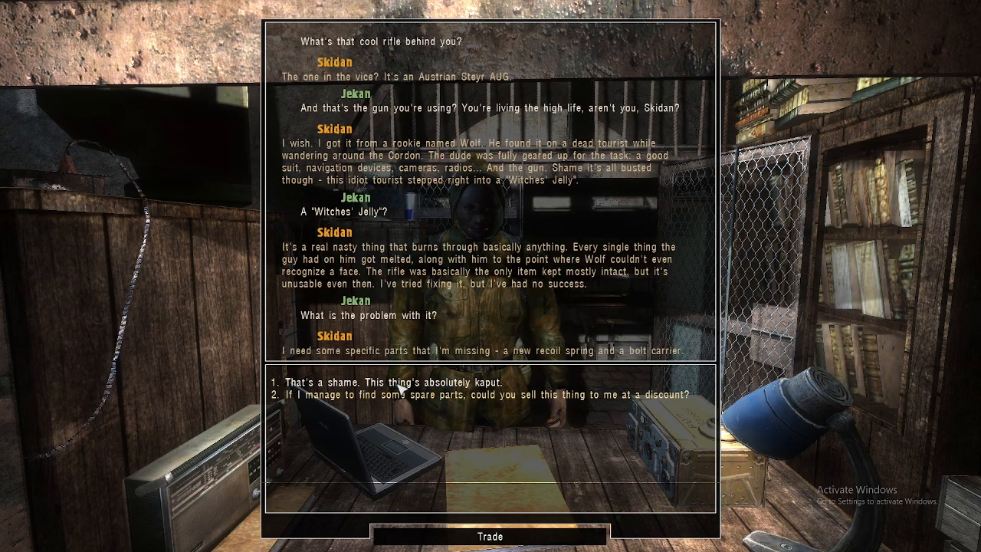
click(387, 383)
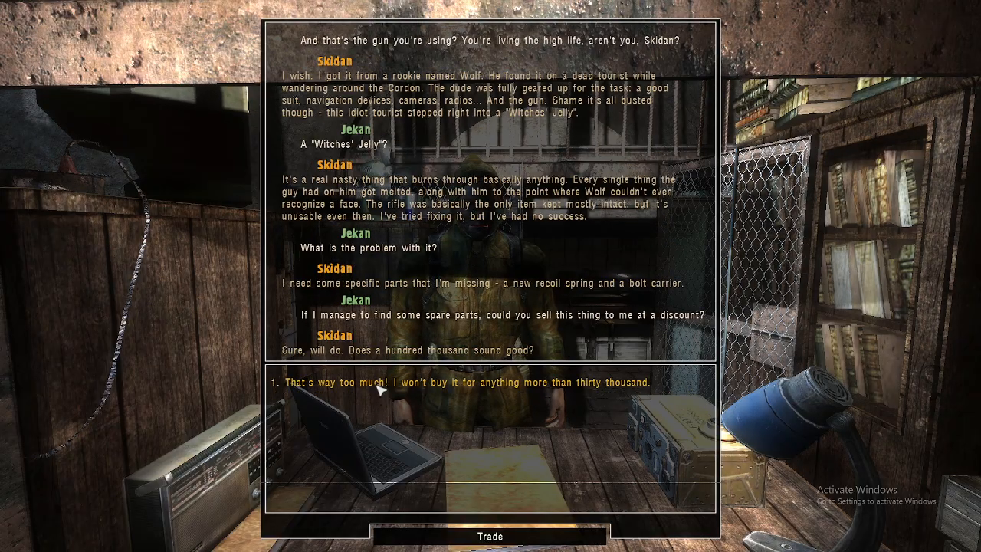
click(381, 382)
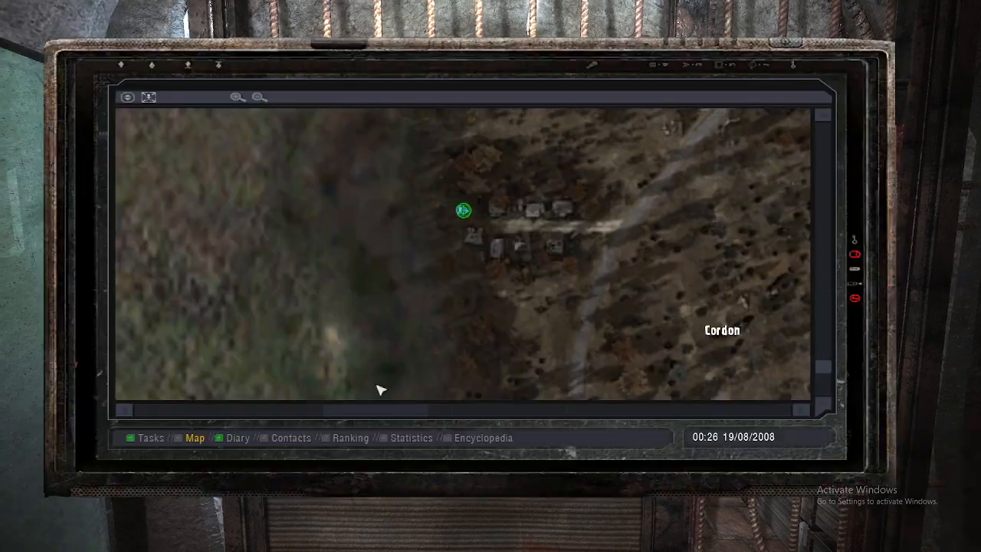
mouse_move(543, 209)
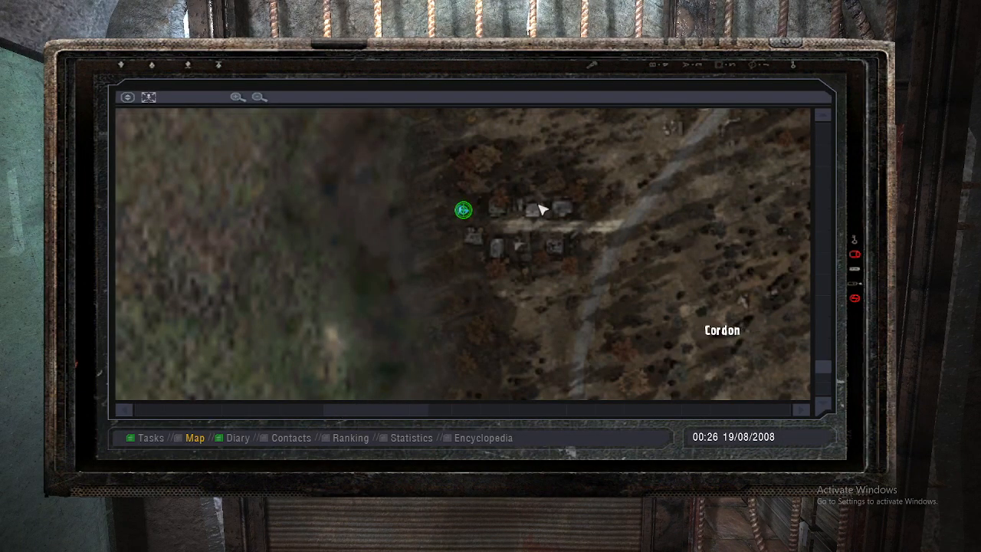
Switch the PDA to the Tasks list to show the All That Isn't Gold quest.
click(150, 438)
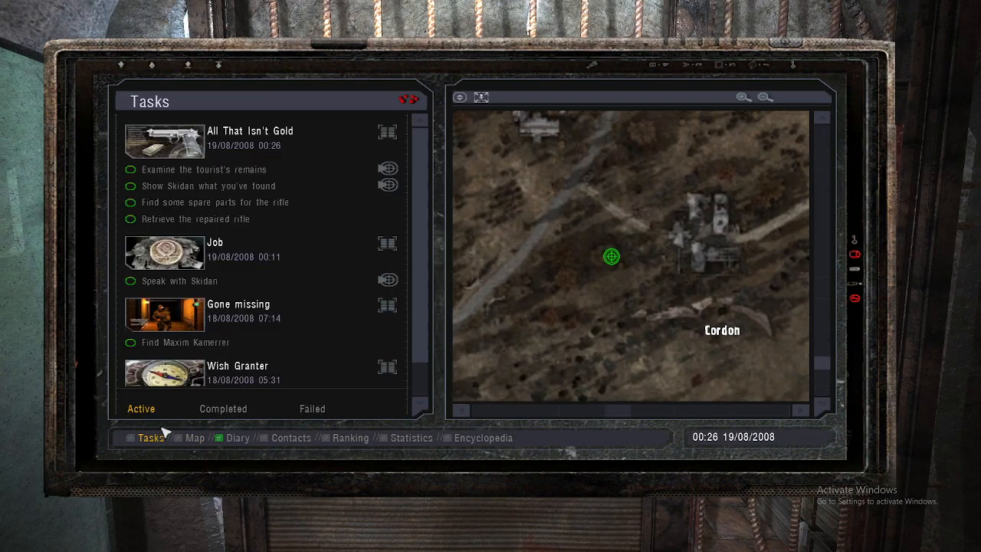
mouse_move(264, 179)
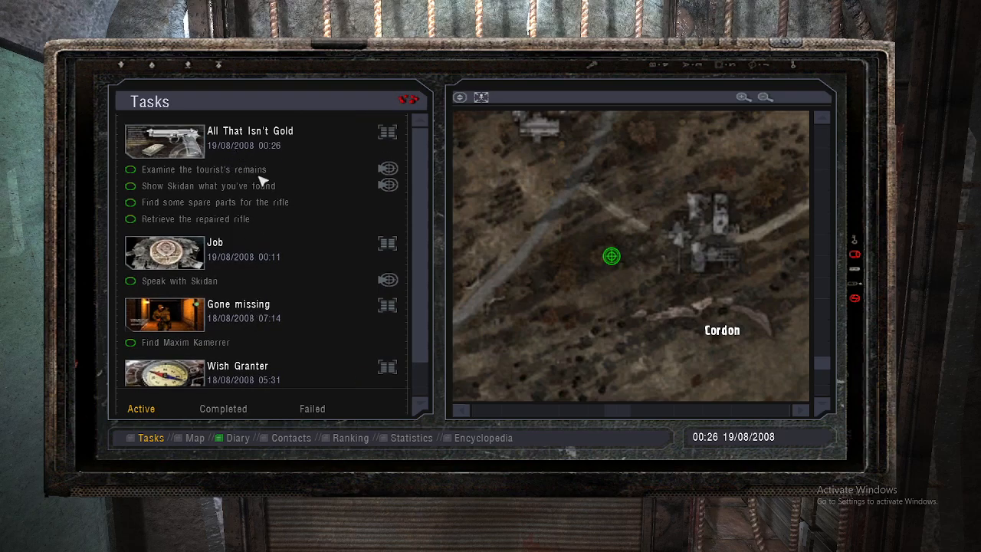
mouse_move(617, 267)
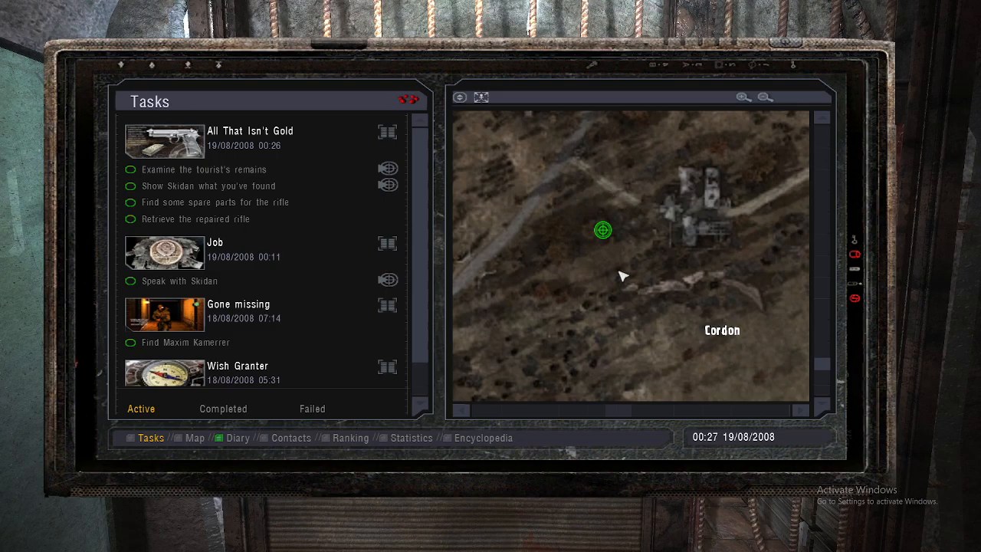
mouse_move(594, 201)
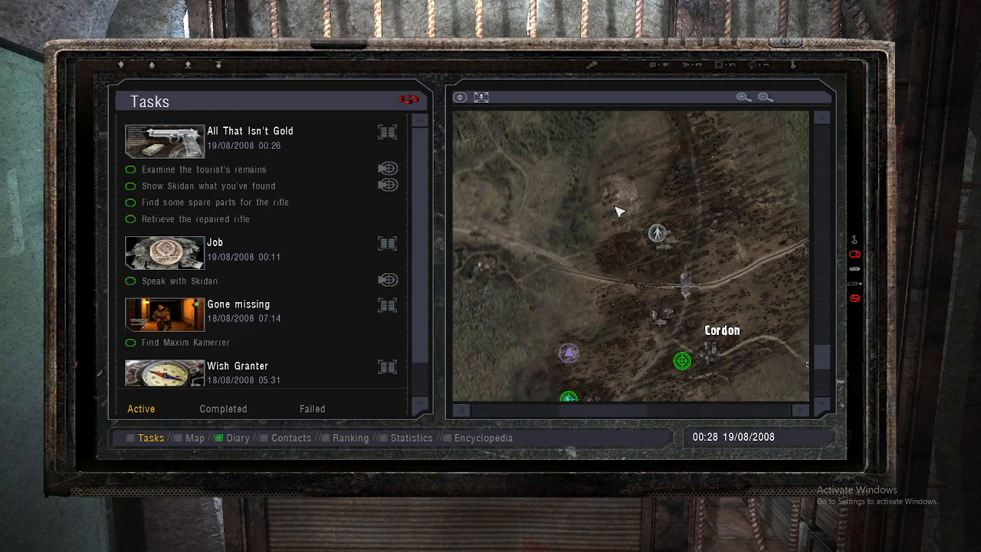
Drag the PDA map to pan from Cordon over to the Garbage area.
drag(621, 213, 684, 332)
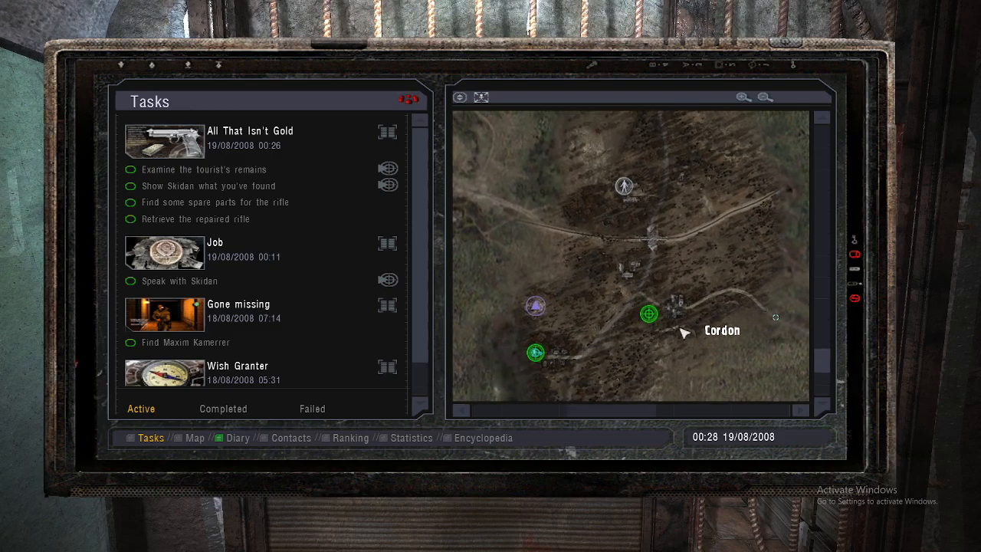
mouse_move(651, 266)
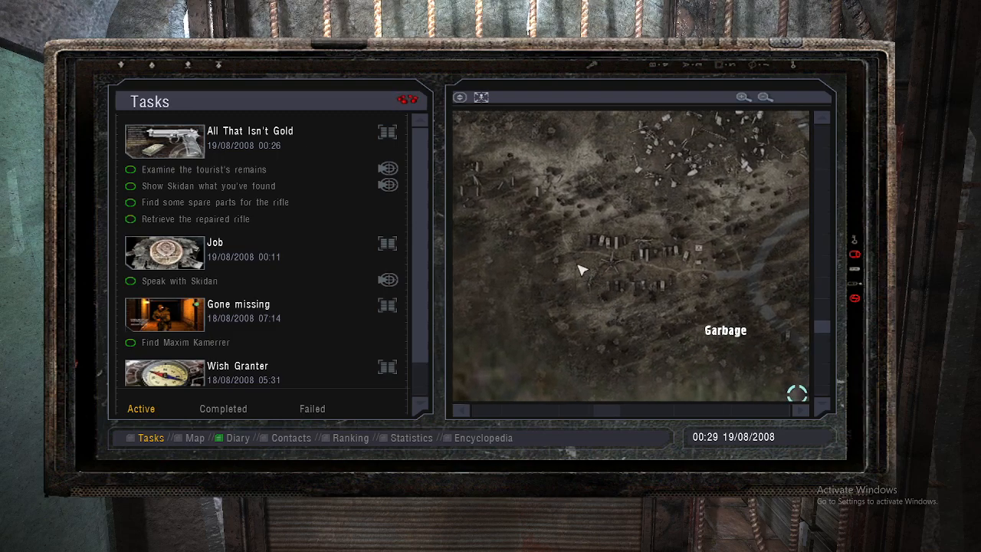
mouse_move(590, 261)
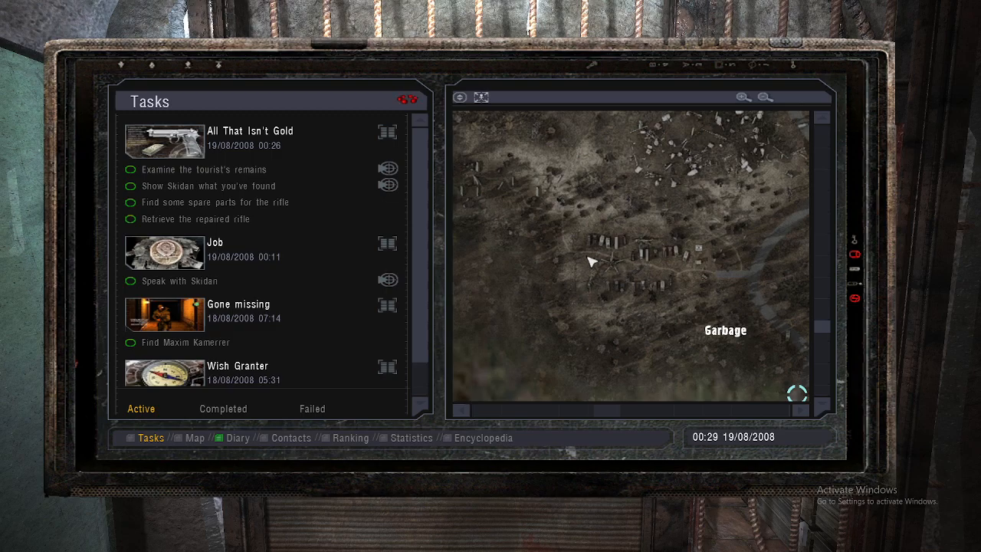
mouse_move(586, 290)
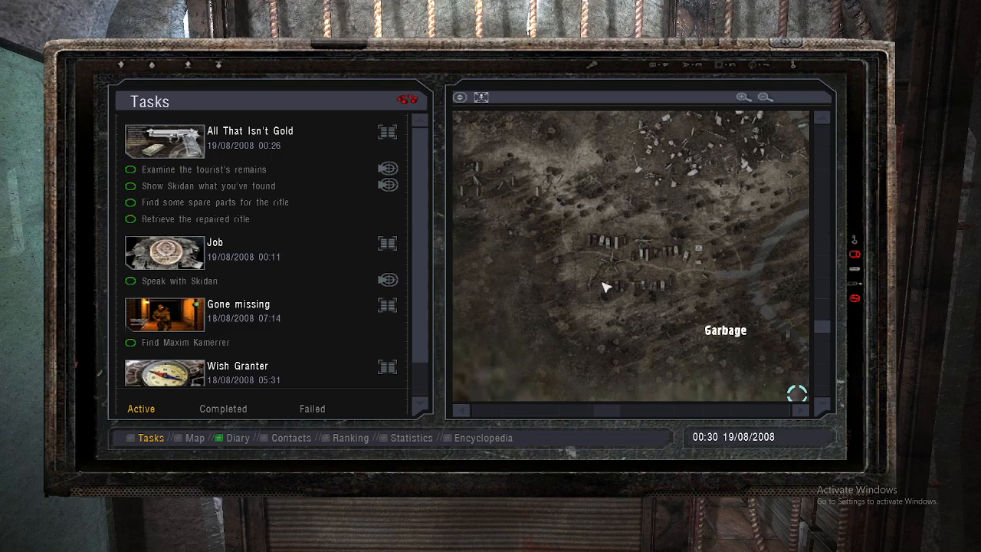
mouse_move(603, 284)
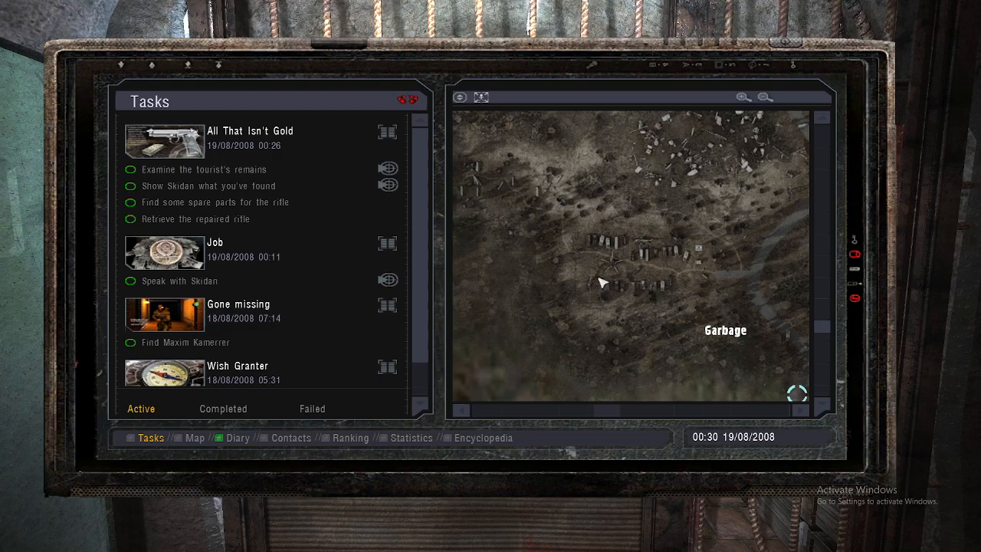
mouse_move(580, 272)
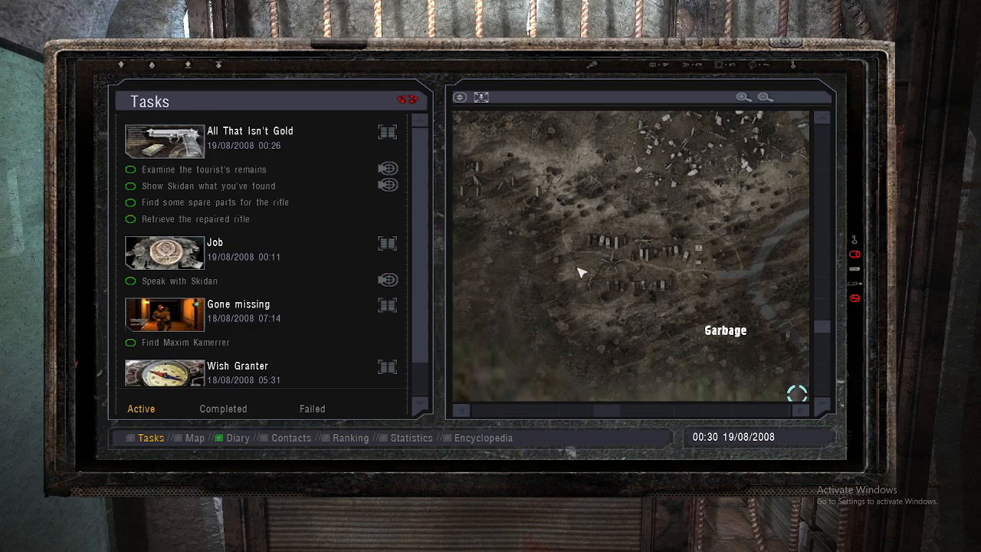
mouse_move(592, 270)
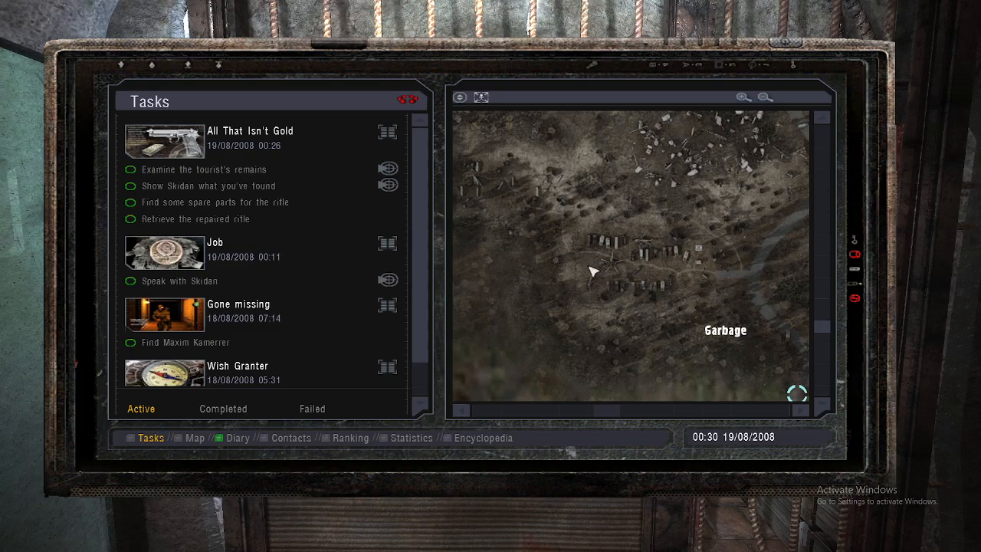
mouse_move(568, 270)
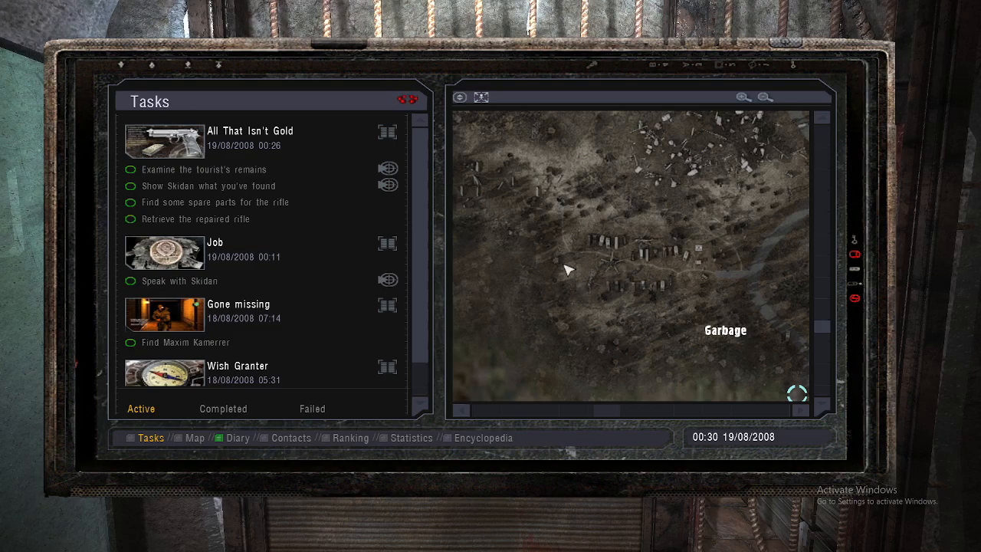